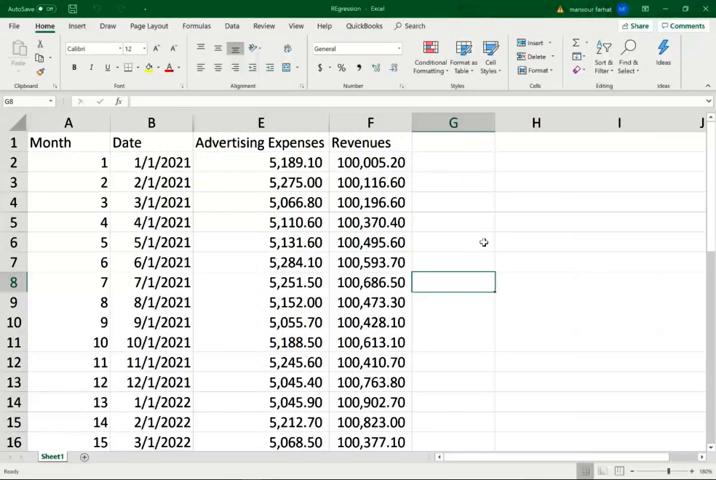
Step: Point out the Advertising Expenses and Revenues headers of the data
click(260, 142)
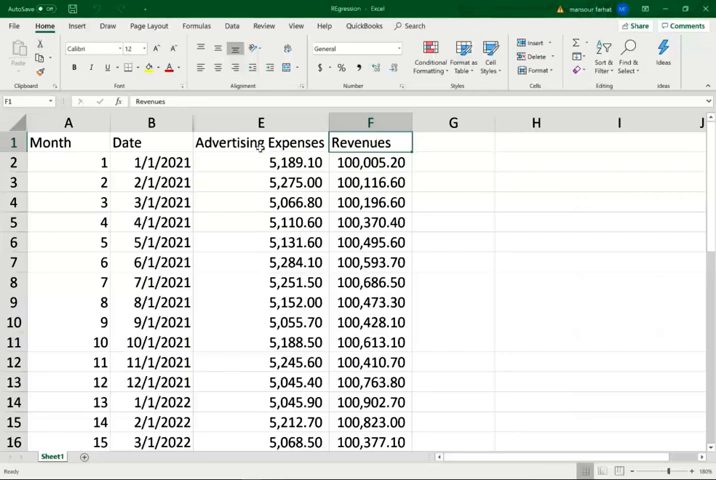
click(260, 142)
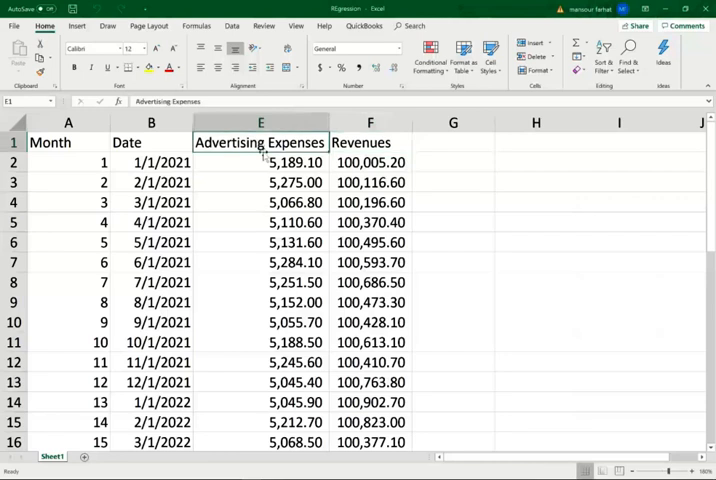
click(370, 142)
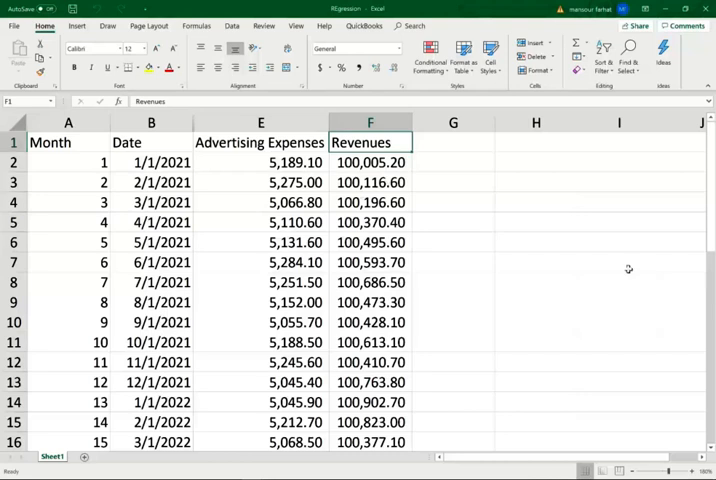
Step: Label the data 'Google ads' in H3 and select the advertising and revenue figures
text(Google)
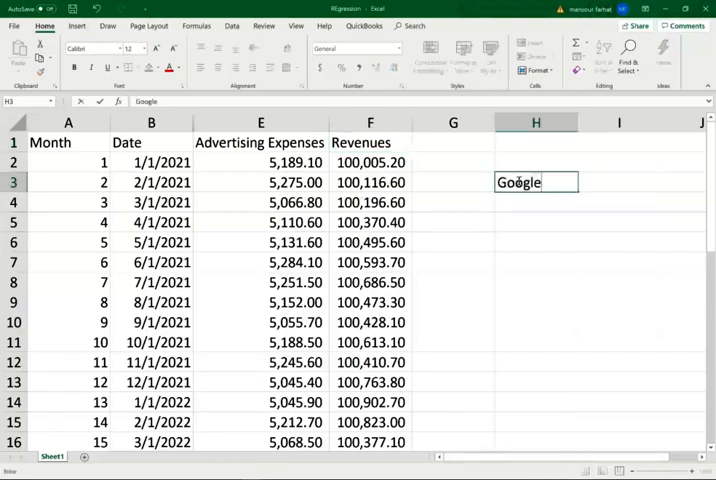
text(ads)
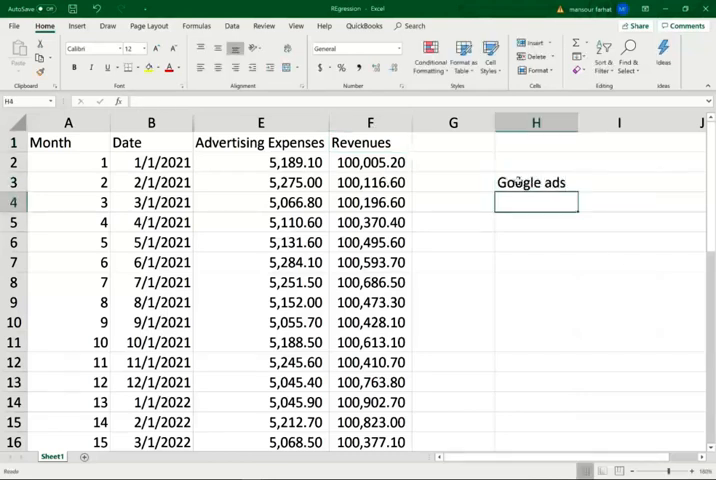
click(620, 182)
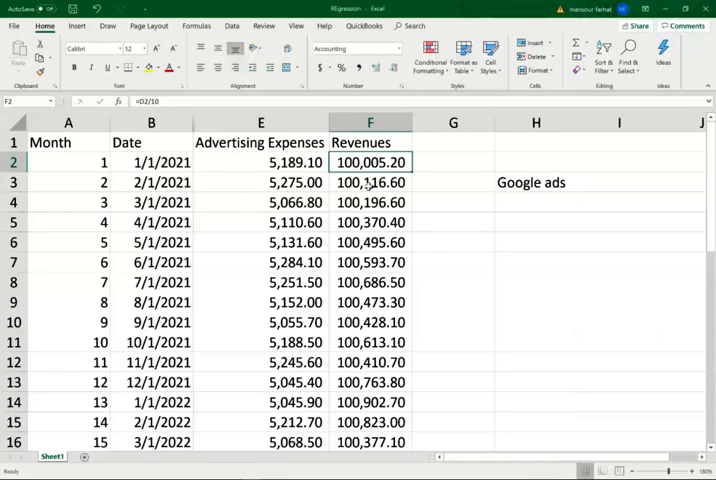
click(536, 182)
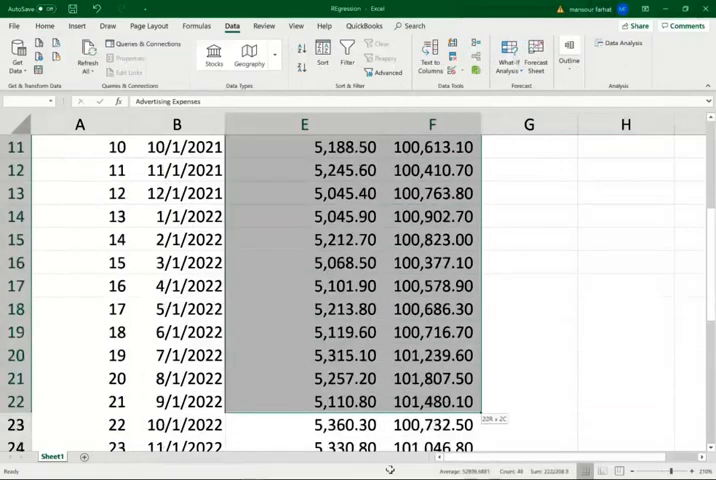
Step: Show the Data Analysis tools list from the Data tab
scroll(down, 3)
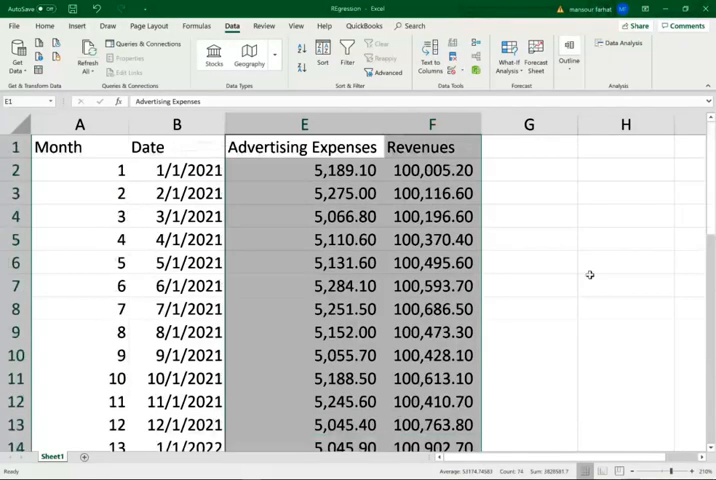
mouse_move(396, 184)
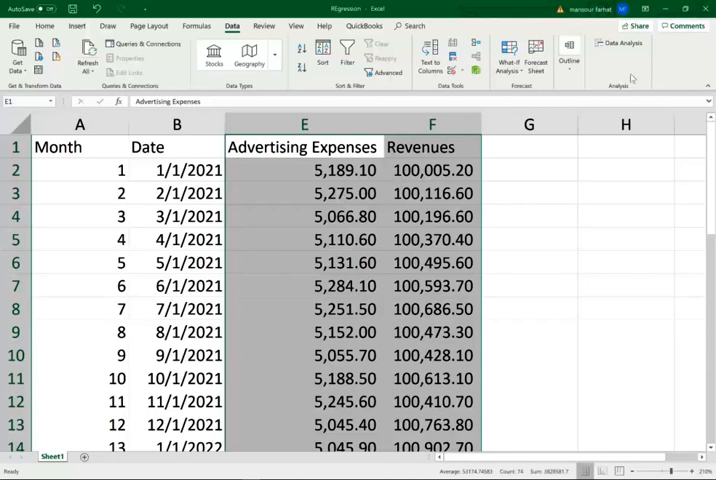
click(620, 46)
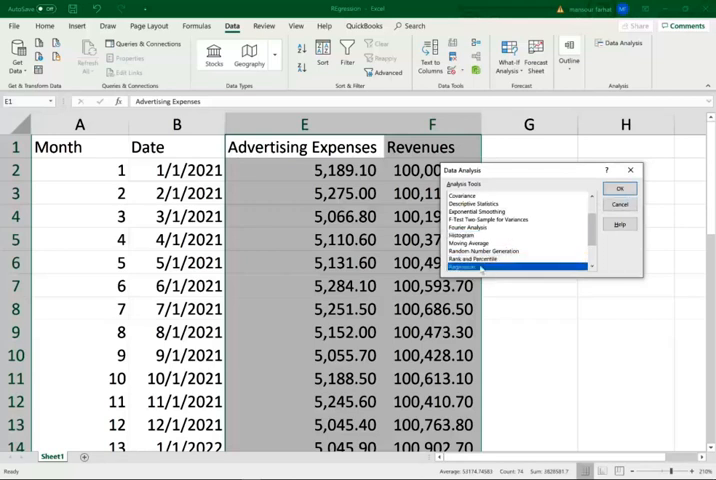
Step: Regress Revenues on Advertising Expenses, output to a new worksheet with residuals included
click(620, 188)
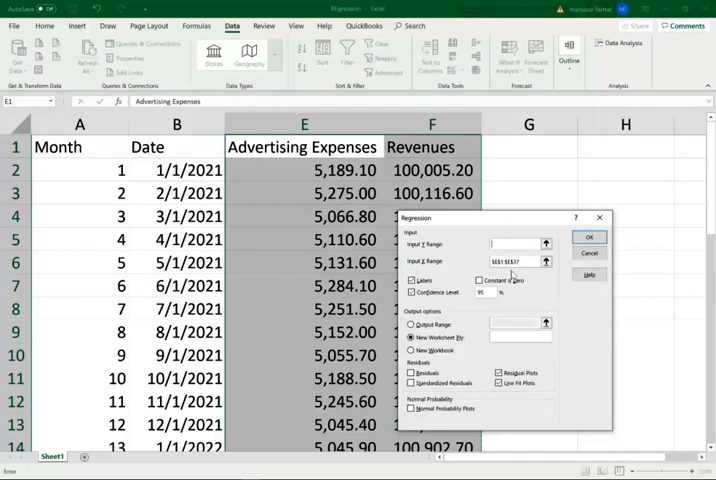
click(512, 262)
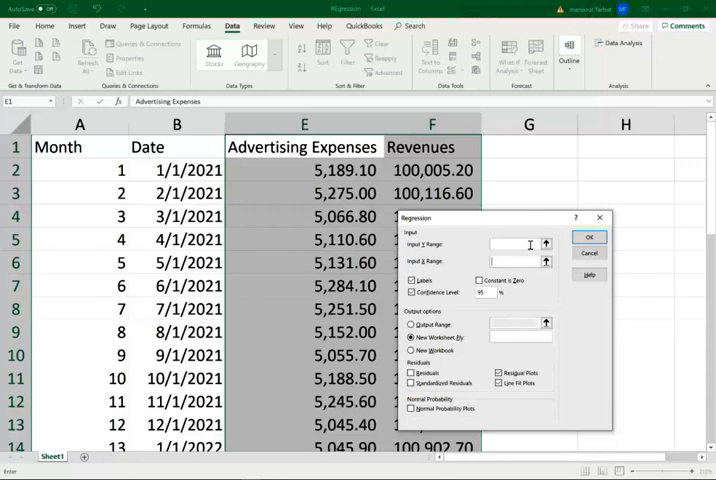
mouse_move(312, 160)
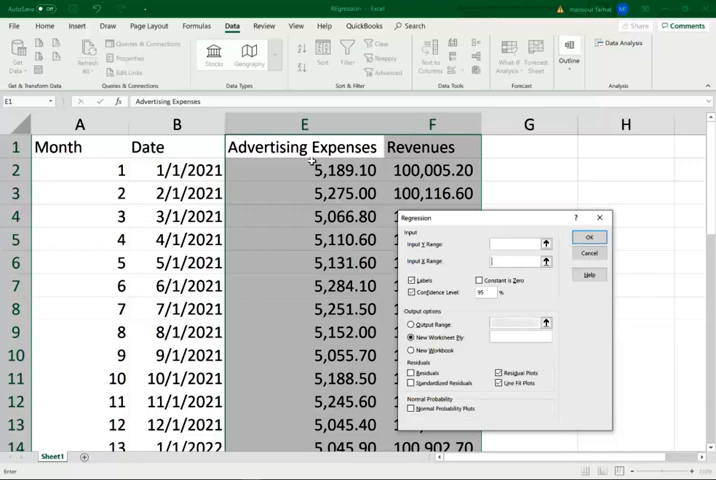
mouse_move(520, 244)
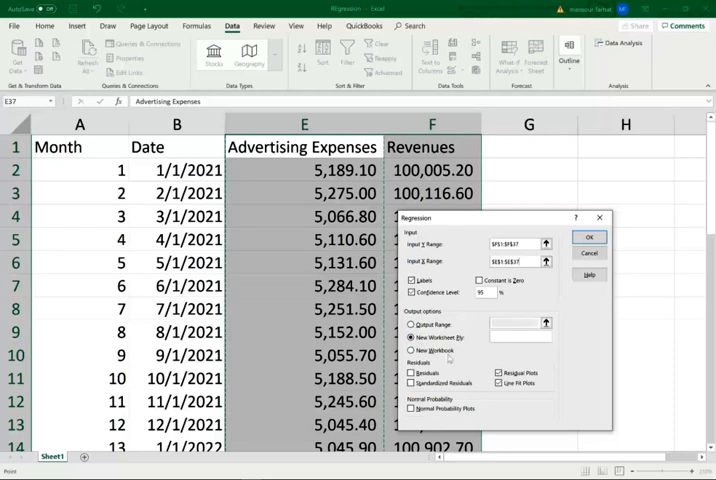
mouse_move(624, 324)
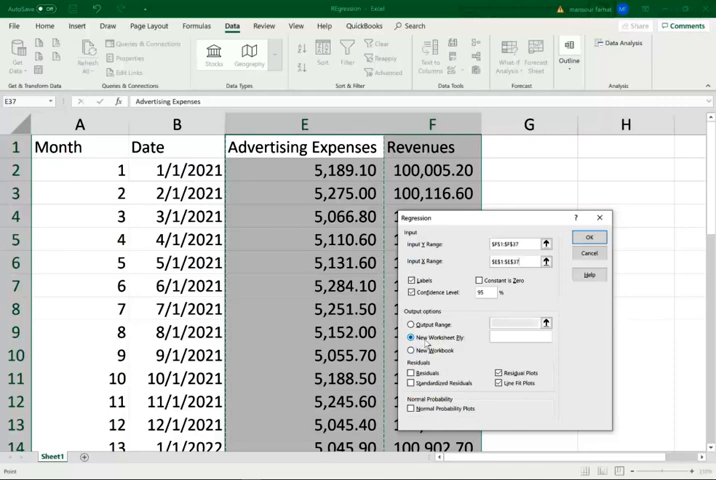
click(500, 384)
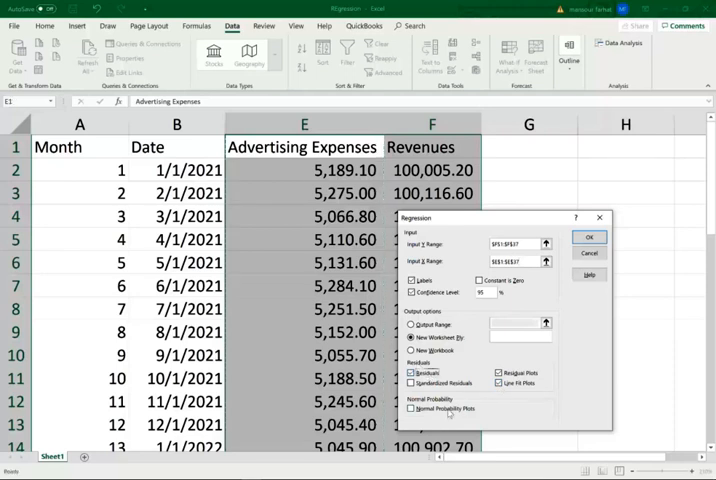
click(412, 372)
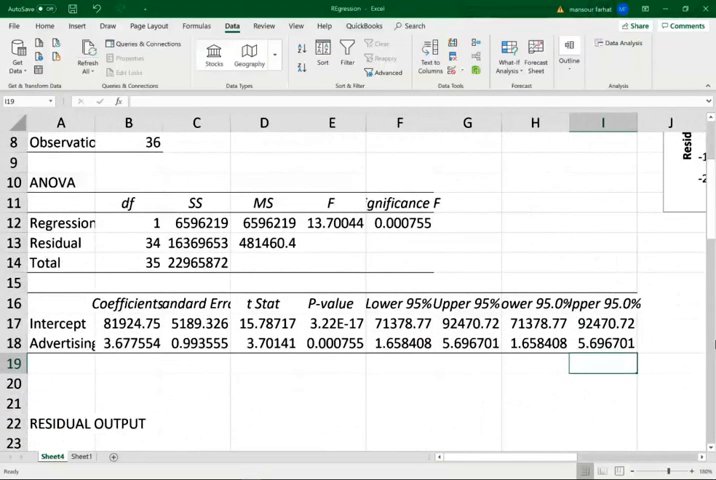
Step: Bring the top of the SUMMARY OUTPUT sheet into view, showing R Square about 0.287 over 36 observations
scroll(up, 3)
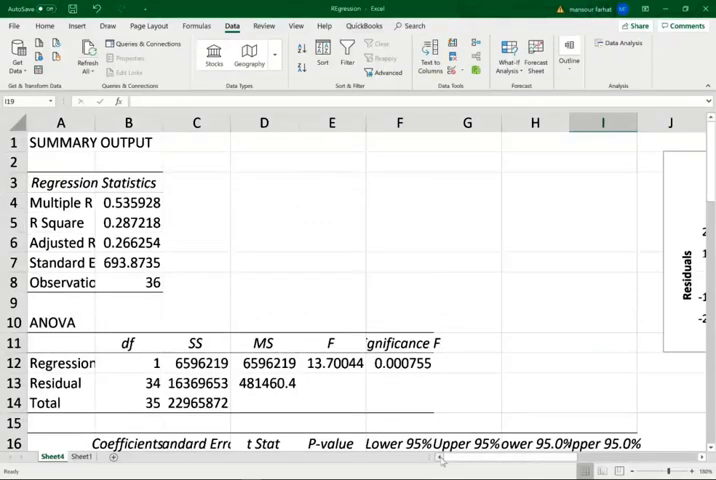
mouse_move(324, 246)
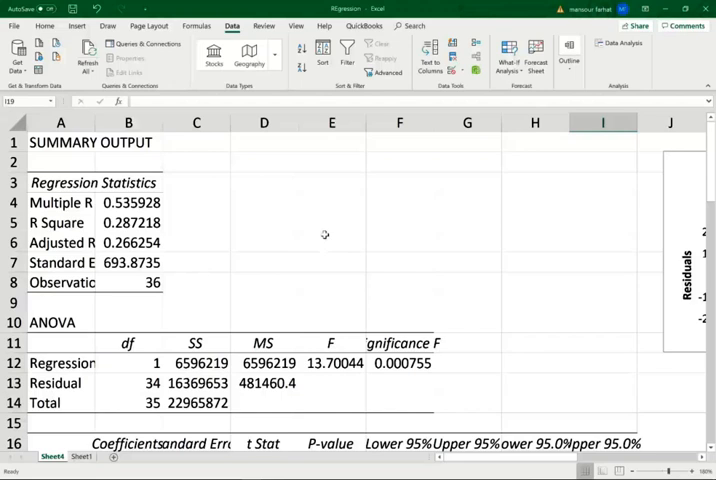
mouse_move(324, 232)
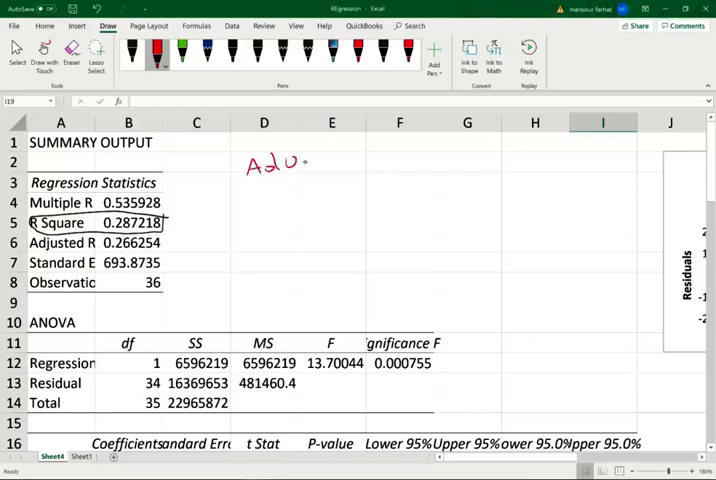
Step: Handwrite 'A2U → Sales' above the output and mark R Square as about 28%
drag(310, 160, 400, 160)
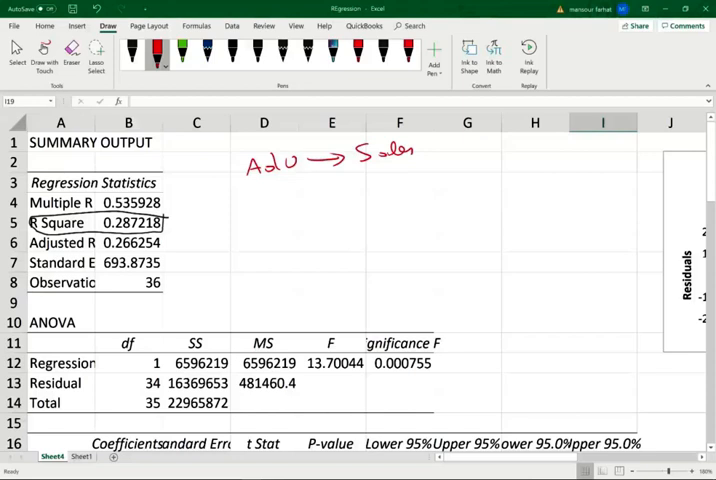
drag(360, 162, 420, 170)
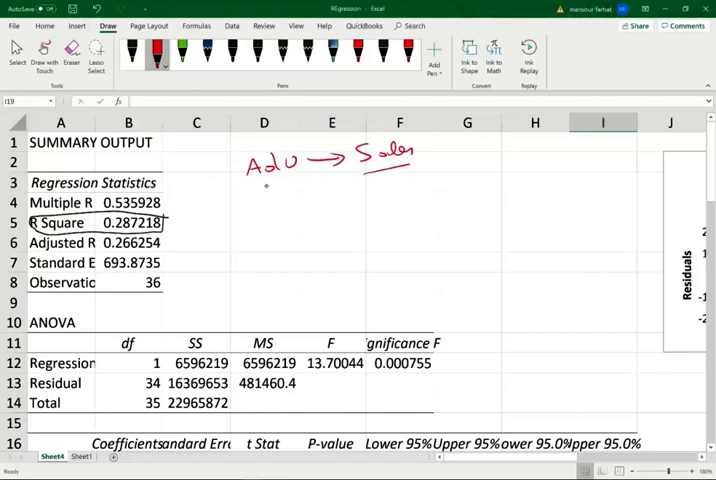
drag(264, 190, 390, 180)
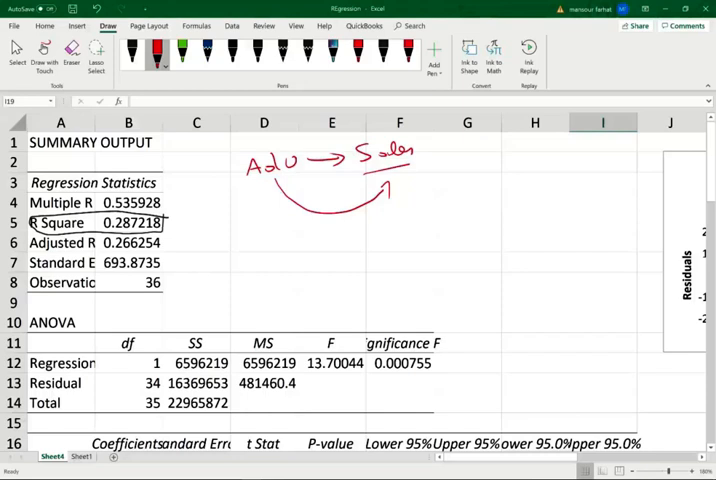
drag(168, 200, 178, 218)
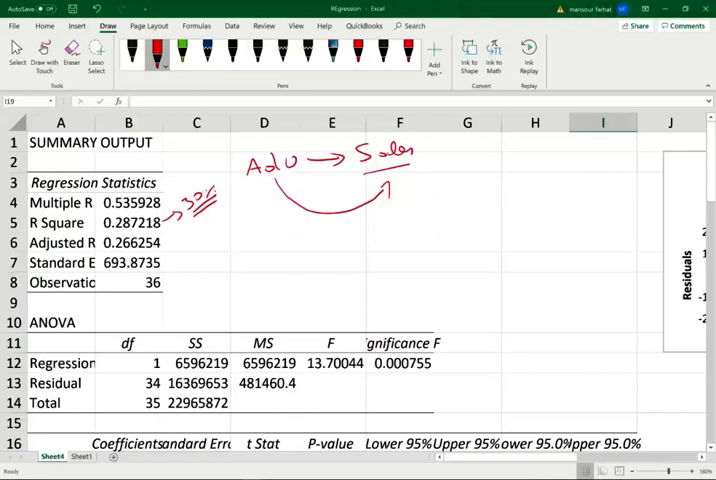
drag(230, 216, 416, 316)
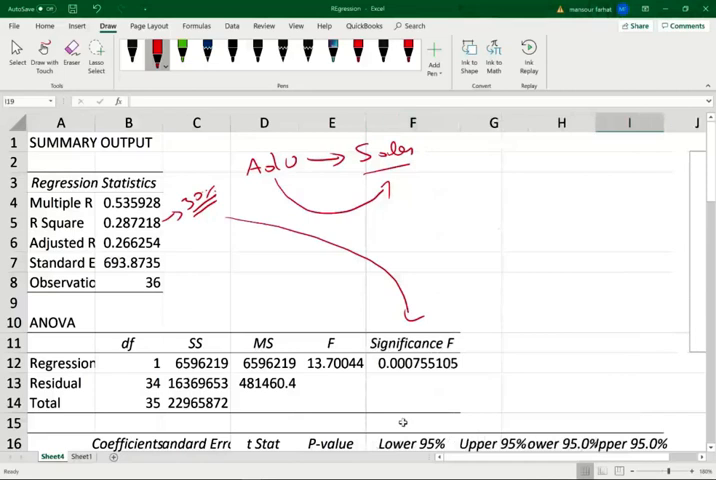
Step: Circle the R Square value and note Significance F as less than 5%
click(412, 362)
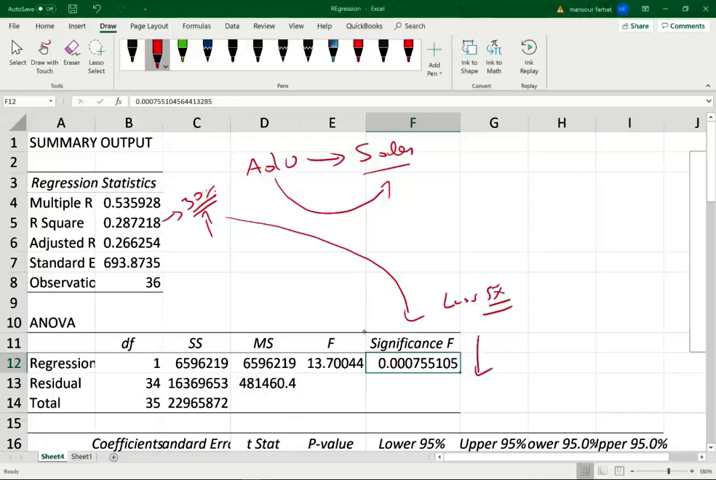
click(412, 344)
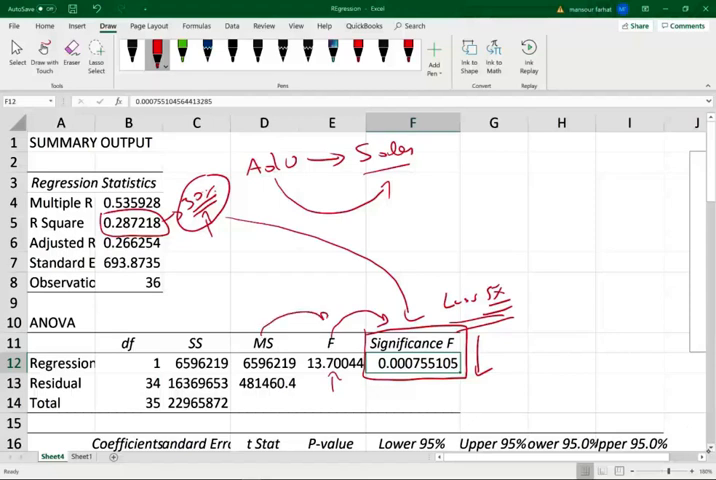
Step: Scroll to the coefficients table and box the intercept coefficient 81924.75
scroll(down, 3)
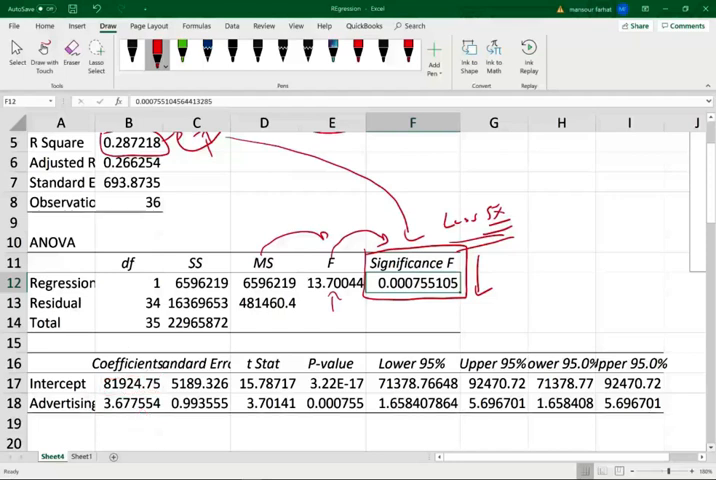
scroll(down, 3)
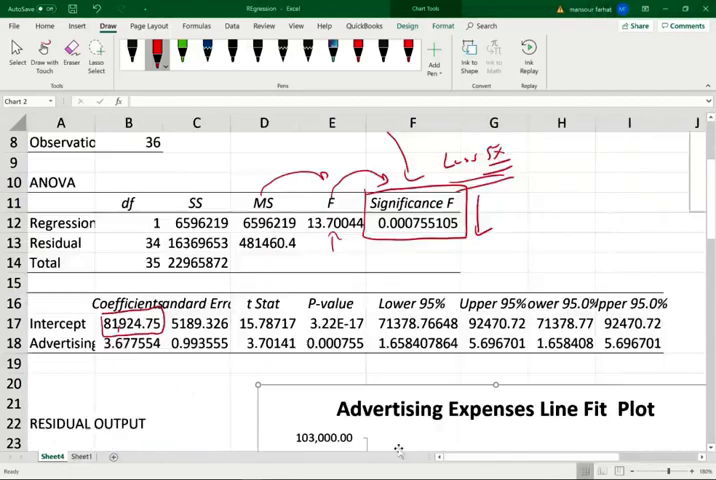
Step: Ink marks along the Advertising Expenses Line Fit Plot's horizontal axis
scroll(down, 3)
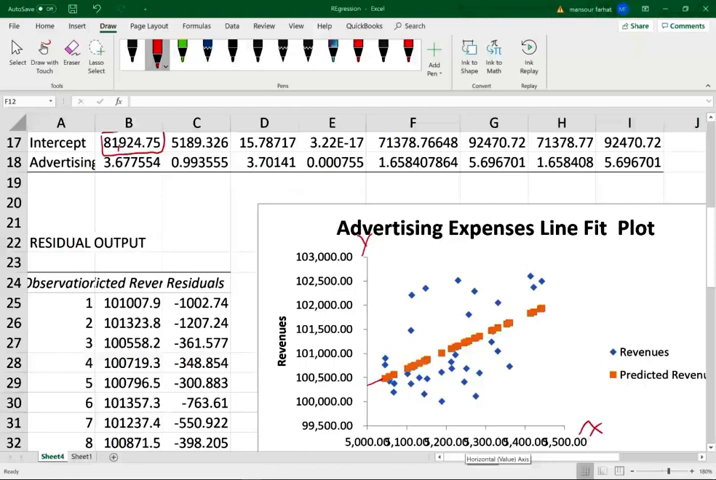
drag(604, 424, 624, 418)
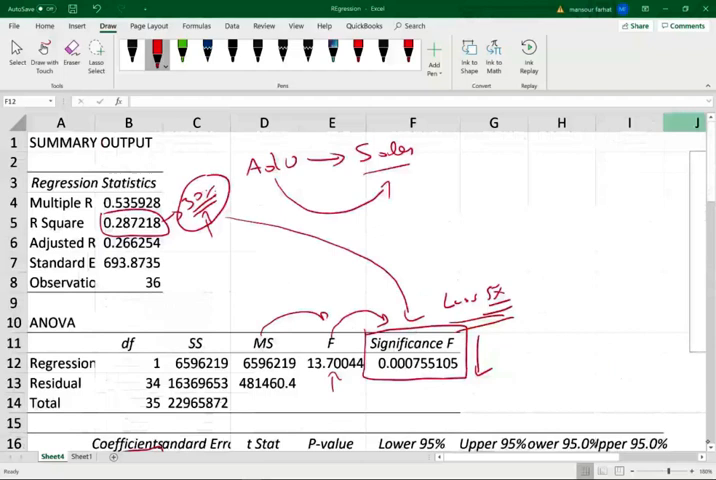
Step: Write the prediction formula 81925 + 3.68 × Adv beneath the Advertising coefficient row
scroll(down, 3)
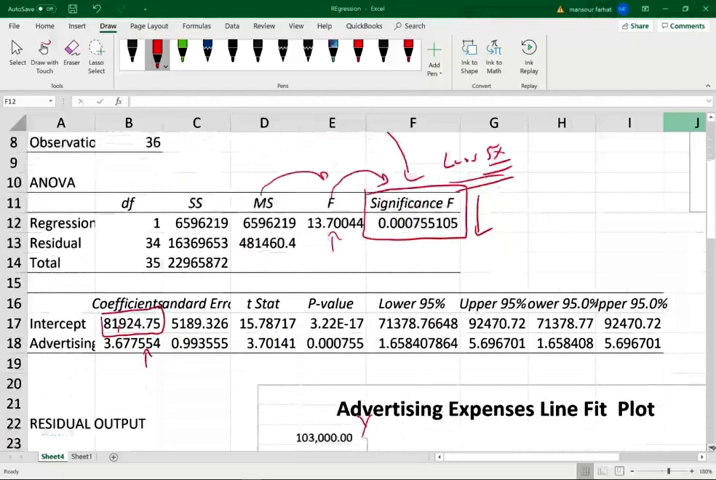
scroll(down, 3)
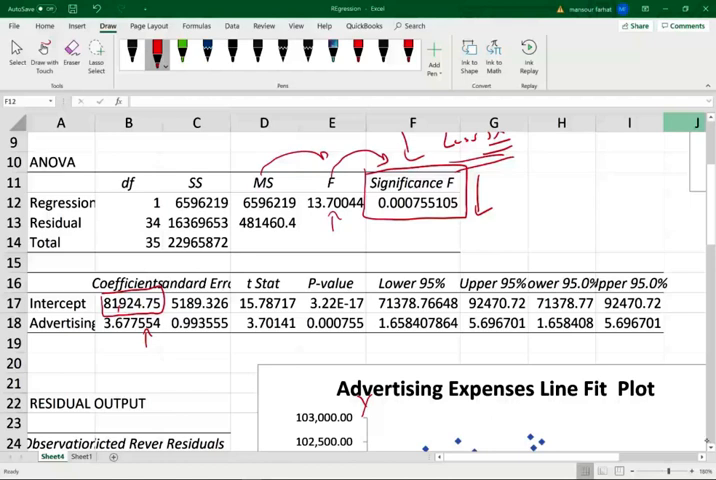
scroll(down, 3)
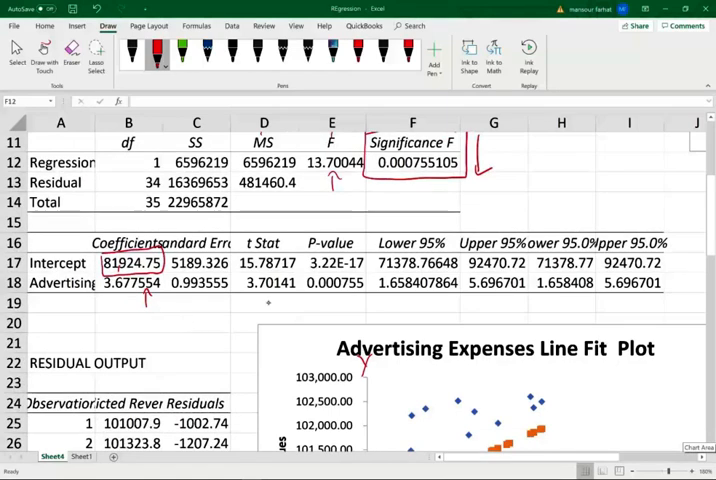
drag(262, 304, 296, 312)
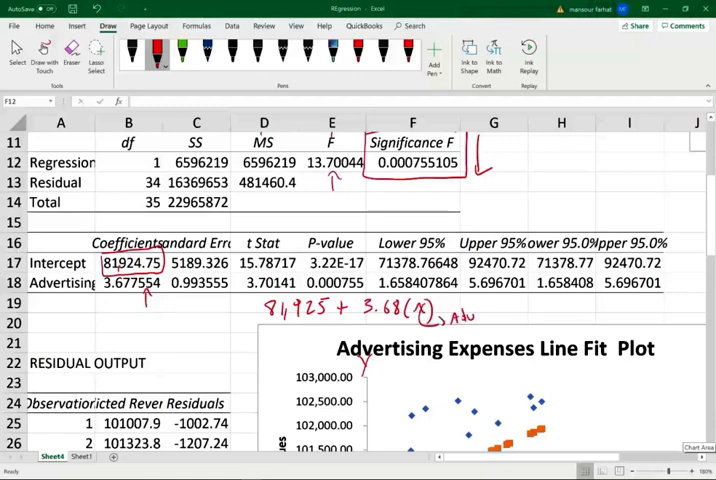
drag(250, 310, 270, 318)
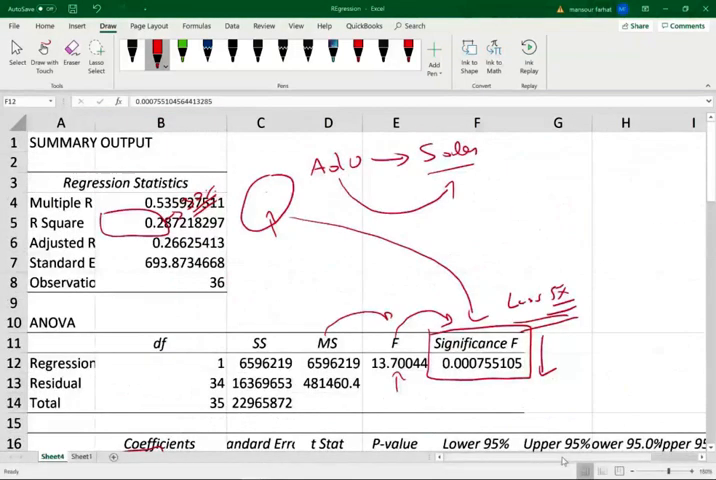
Step: Draw an oval around the scattered points in the Advertising Expenses Residual Plot
scroll(right, 3)
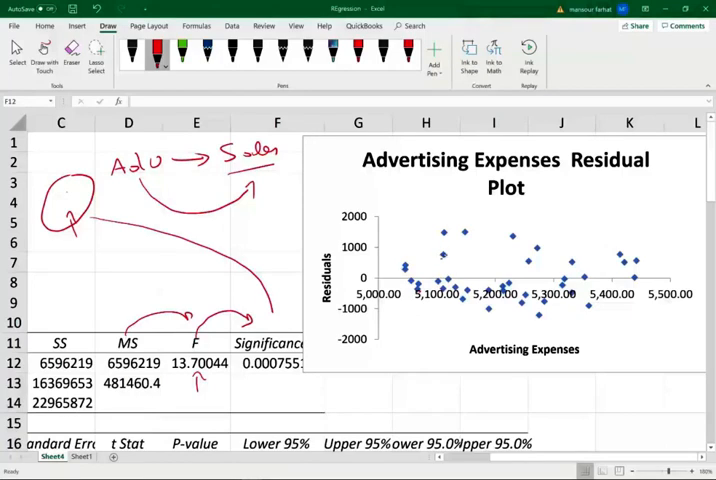
drag(390, 300, 460, 204)
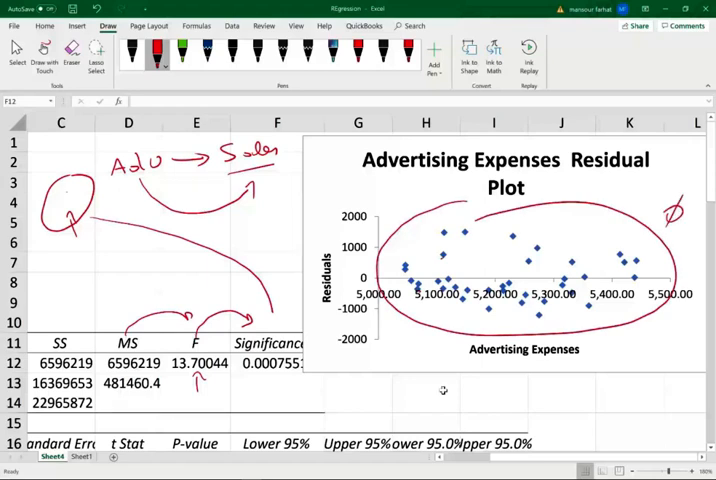
scroll(down, 3)
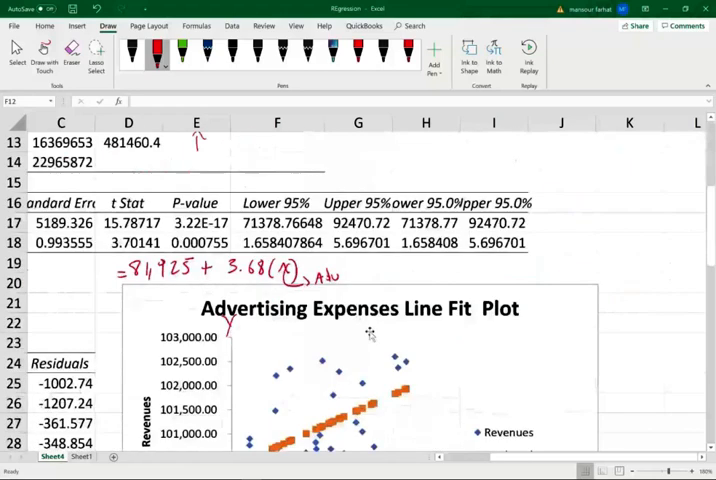
Step: Ink a 'Predicted Sales' label beside the regression equation near the residual output
scroll(down, 3)
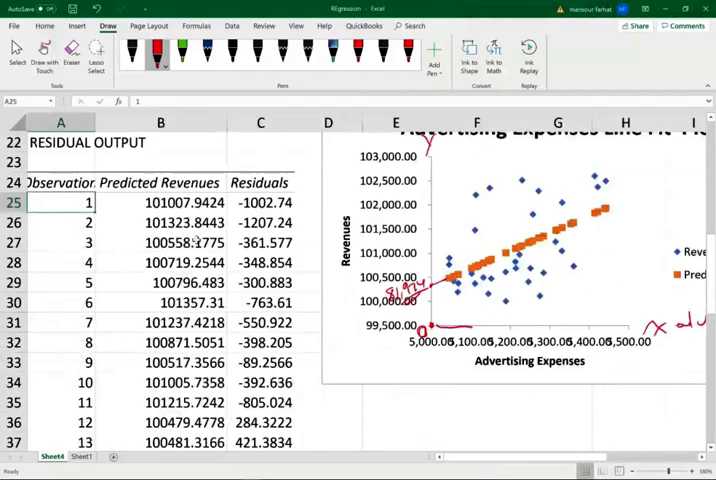
scroll(up, 3)
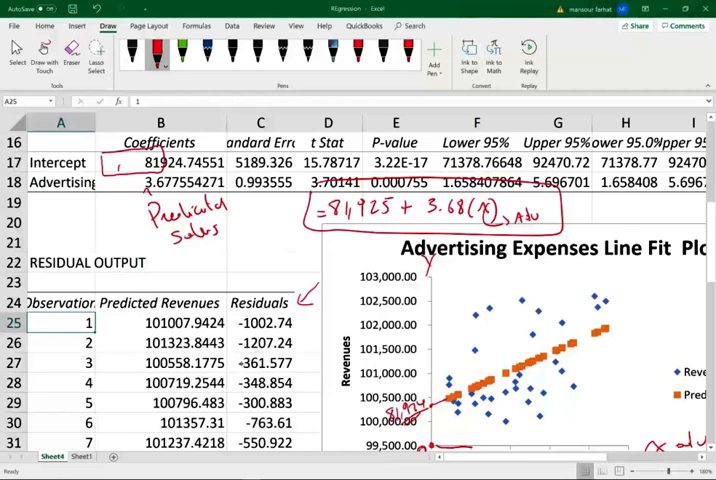
scroll(down, 3)
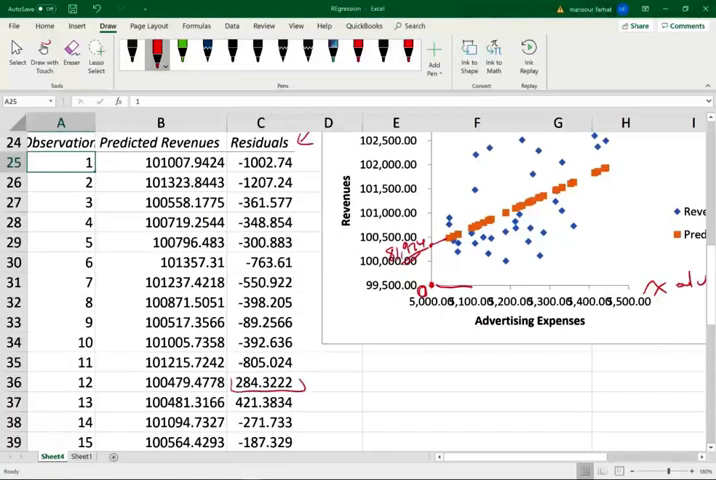
drag(234, 388, 300, 382)
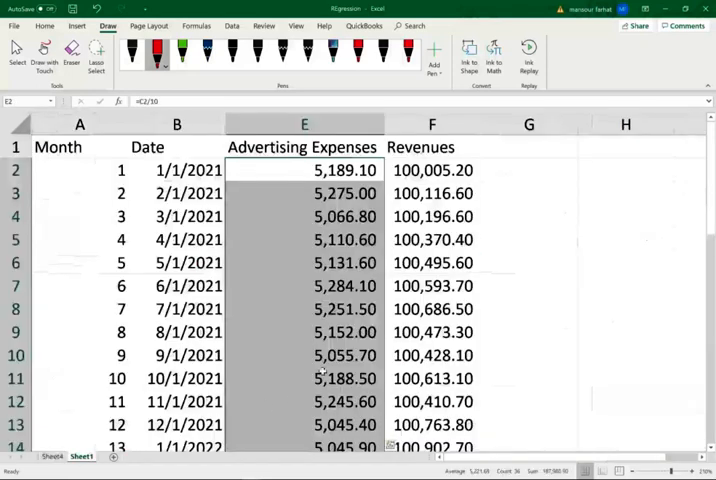
Step: Scroll through the 36 months of advertising and revenue data on Sheet1
scroll(down, 3)
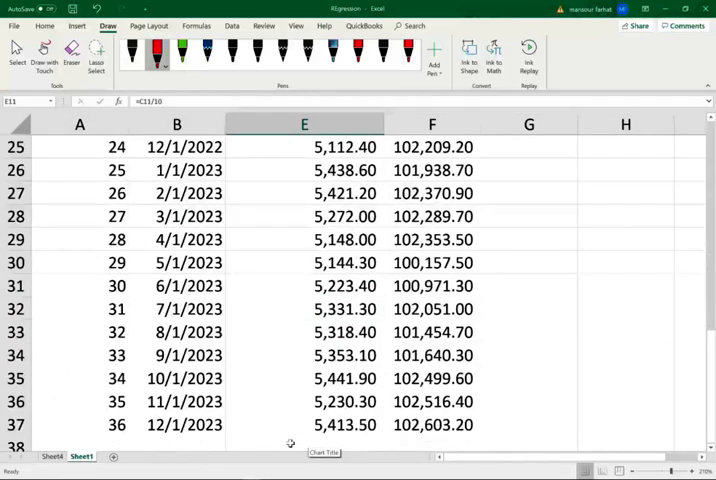
mouse_move(296, 412)
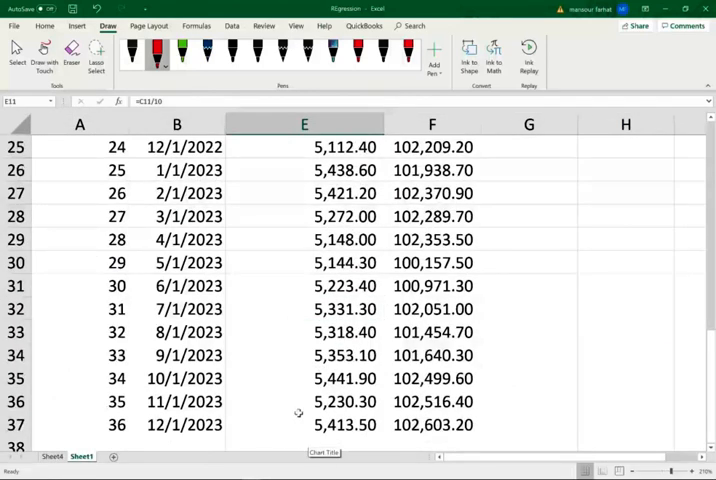
scroll(up, 3)
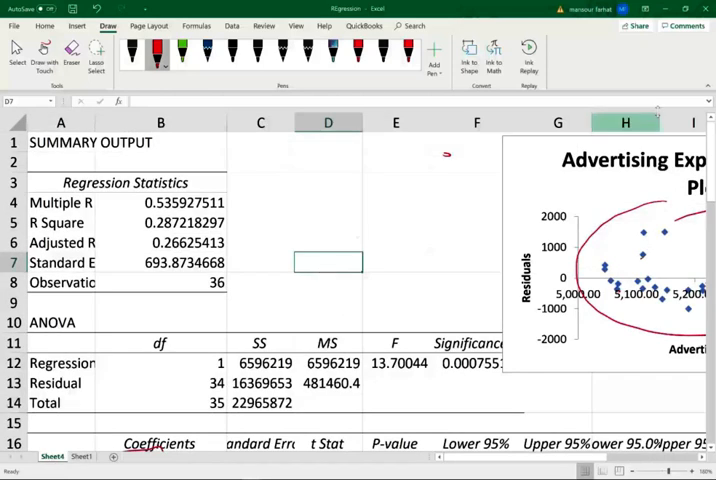
scroll(down, 3)
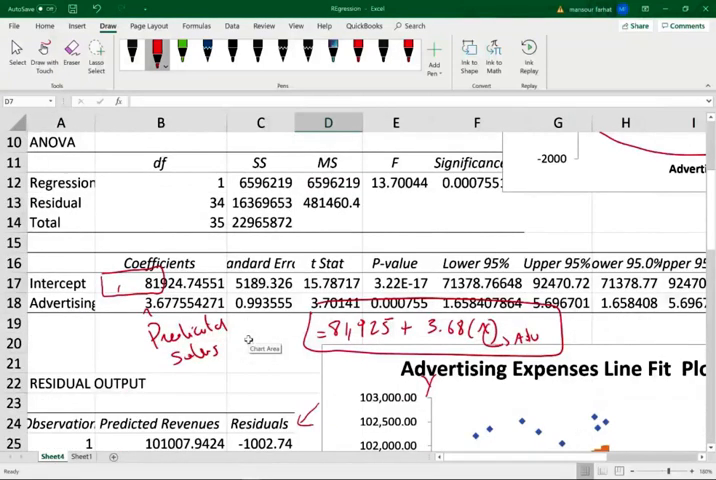
mouse_move(264, 360)
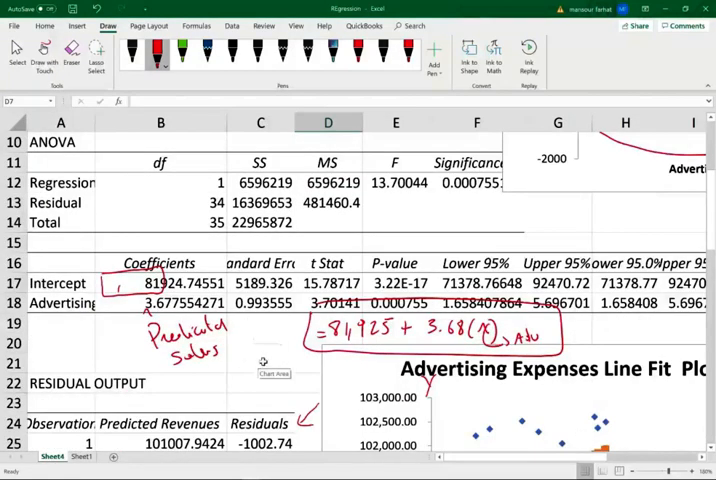